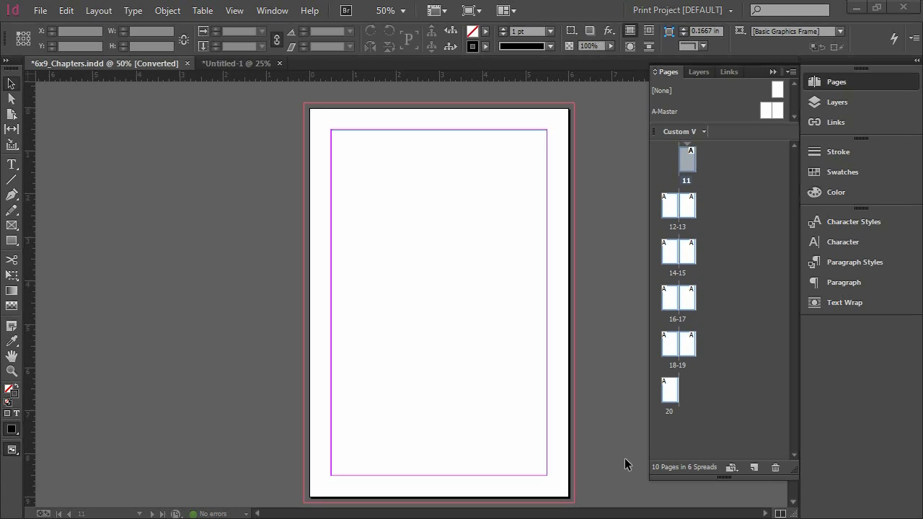
mouse_move(598, 264)
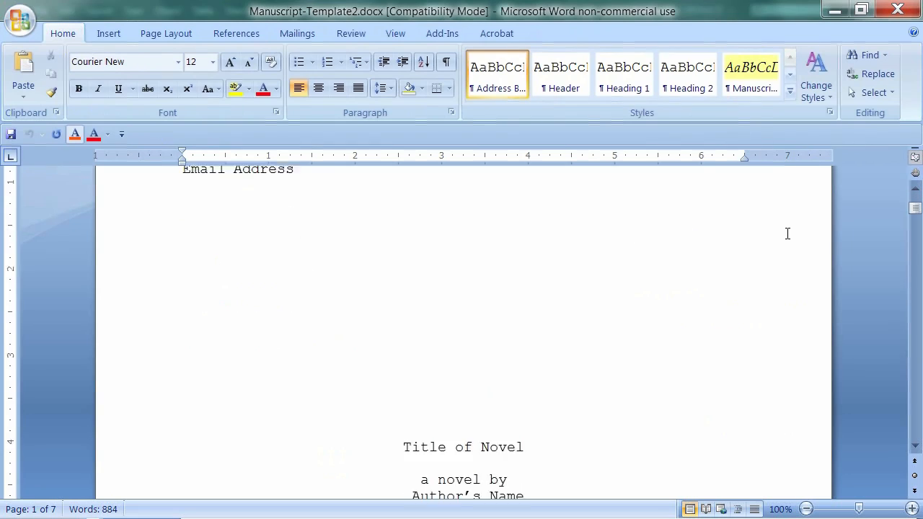
Scroll through Manuscript-Template2.docx in Word from the title page to Chapter 1
scroll("down", 3)
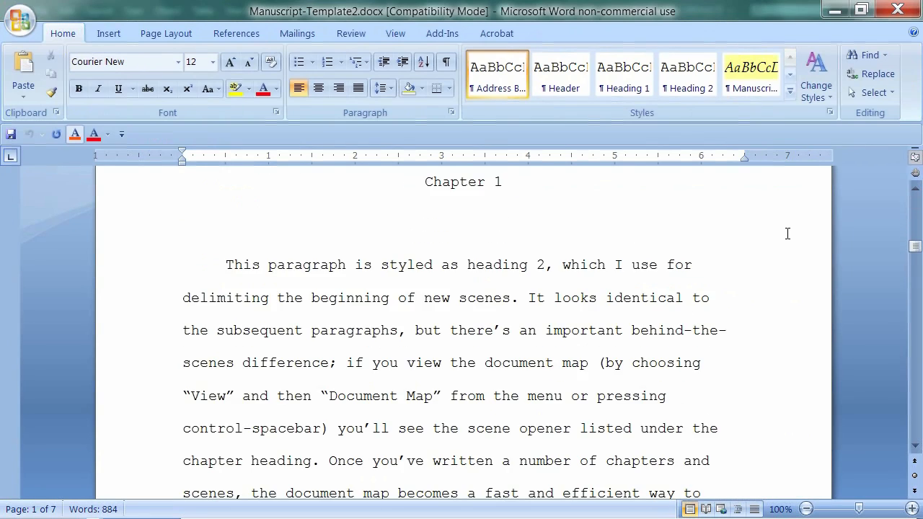
scroll("down", 3)
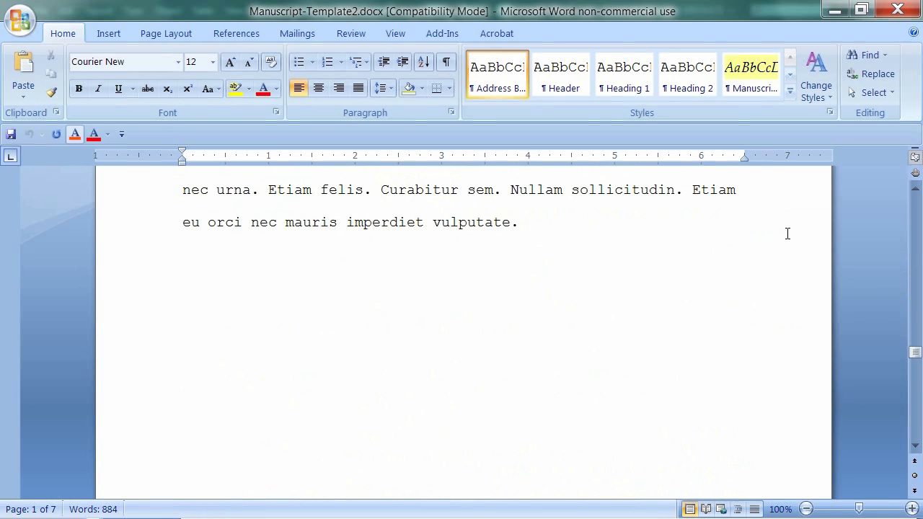
scroll("down", 3)
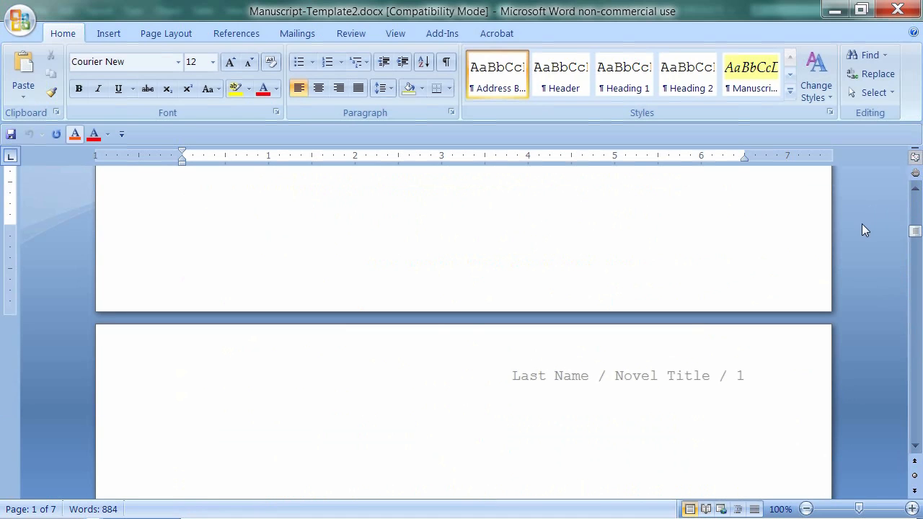
scroll("down", 3)
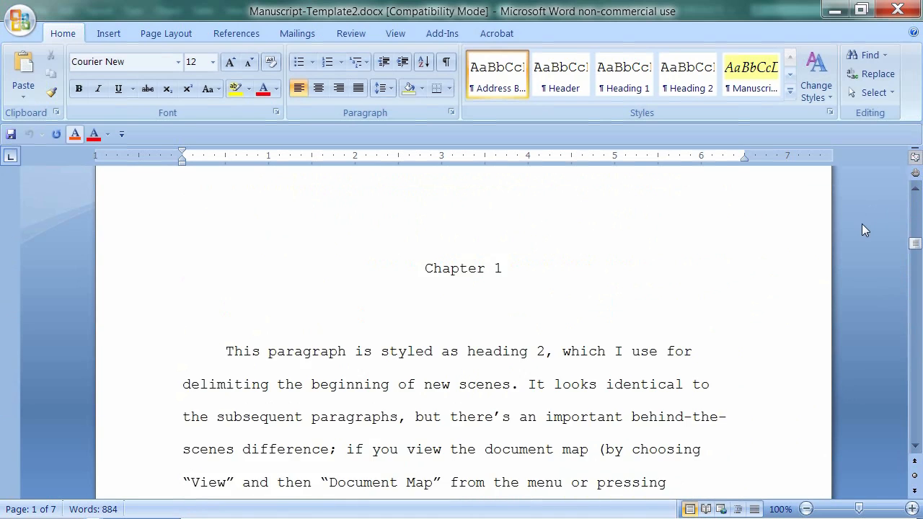
scroll("down", 3)
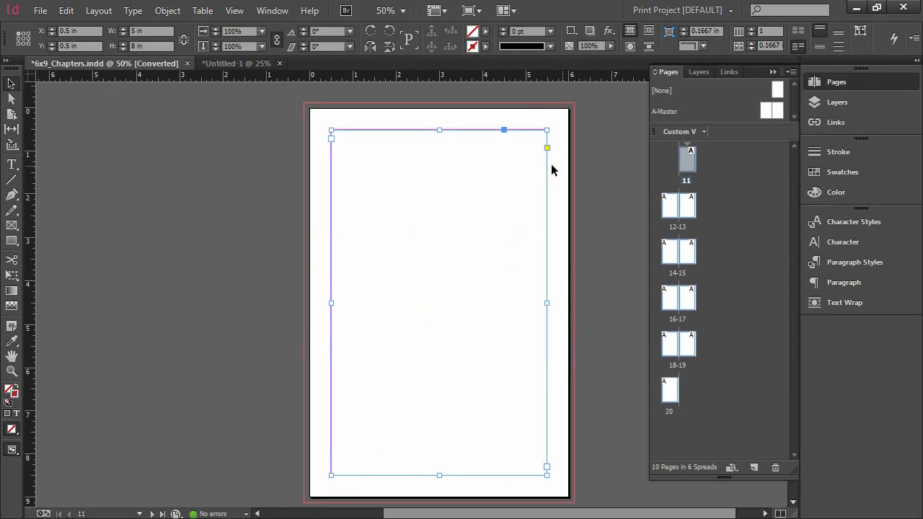
mouse_move(286, 136)
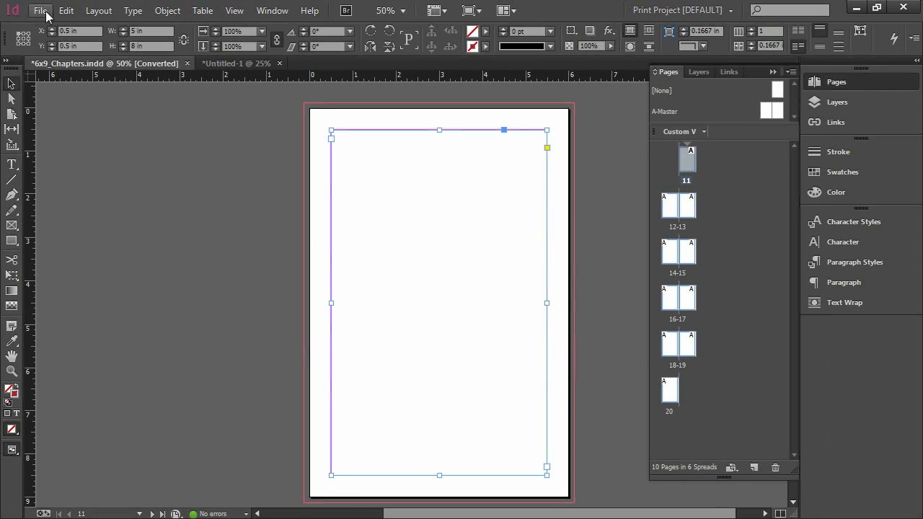
Place Manuscript-Template.docx into the page 11 frame, accepting the missing-font substitute
left_click(38, 11)
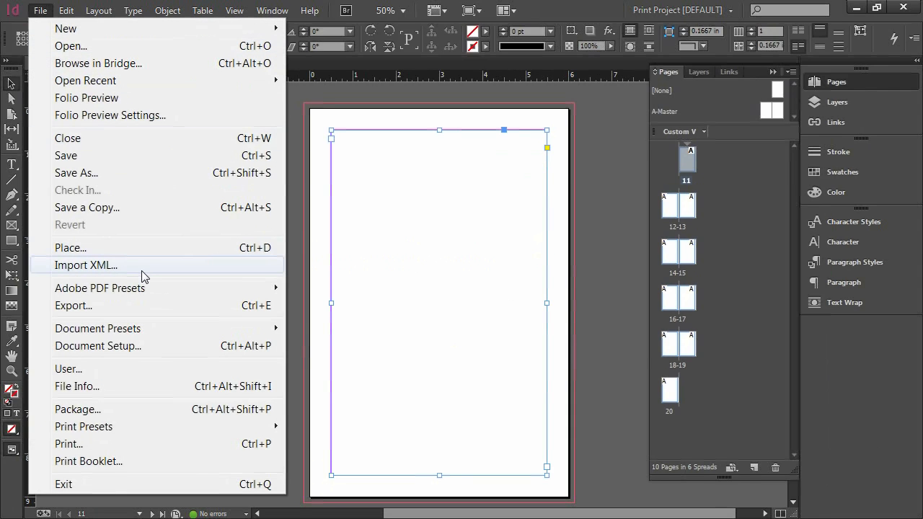
mouse_move(93, 254)
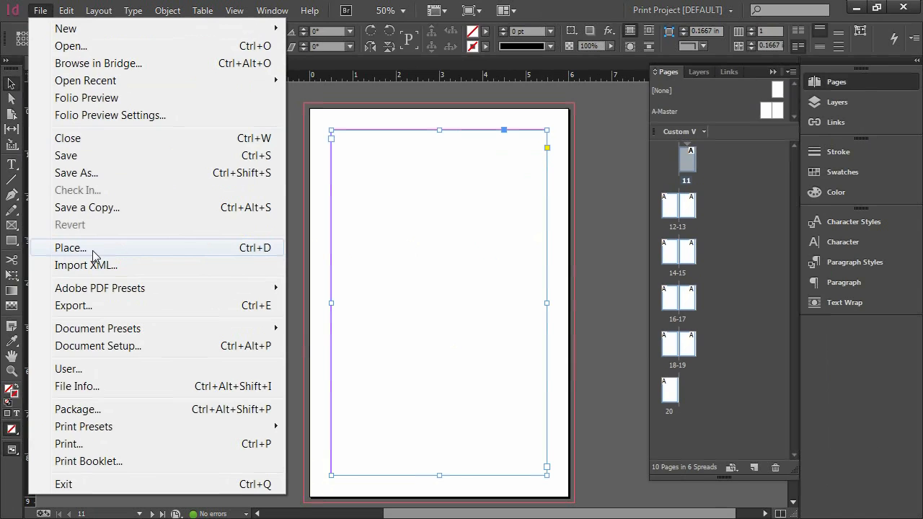
left_click(70, 247)
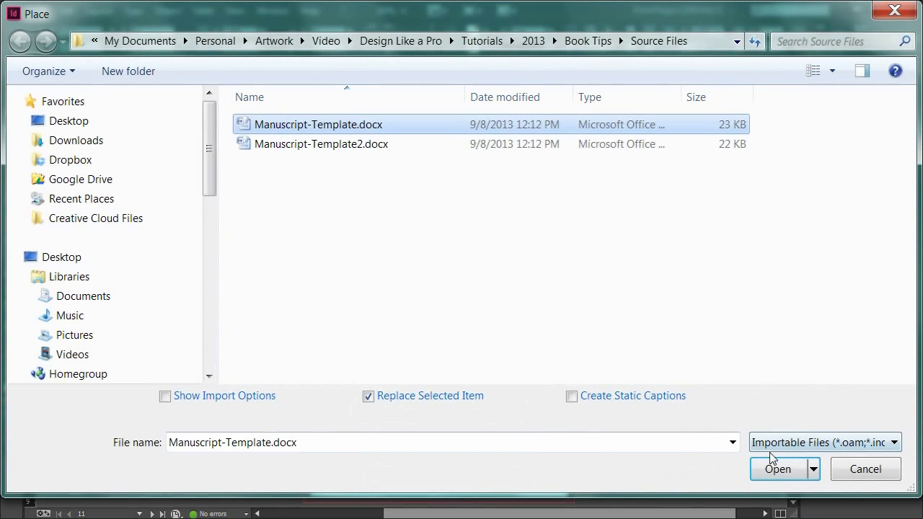
left_click(777, 469)
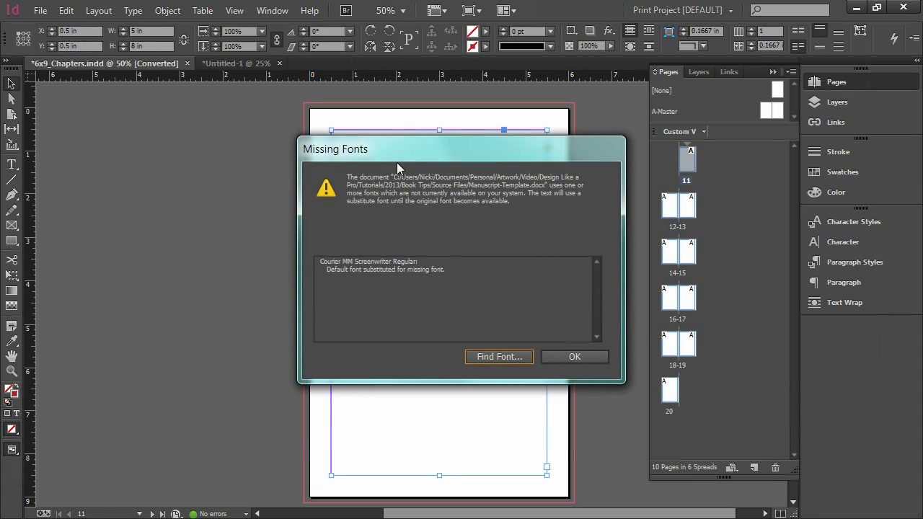
mouse_move(341, 283)
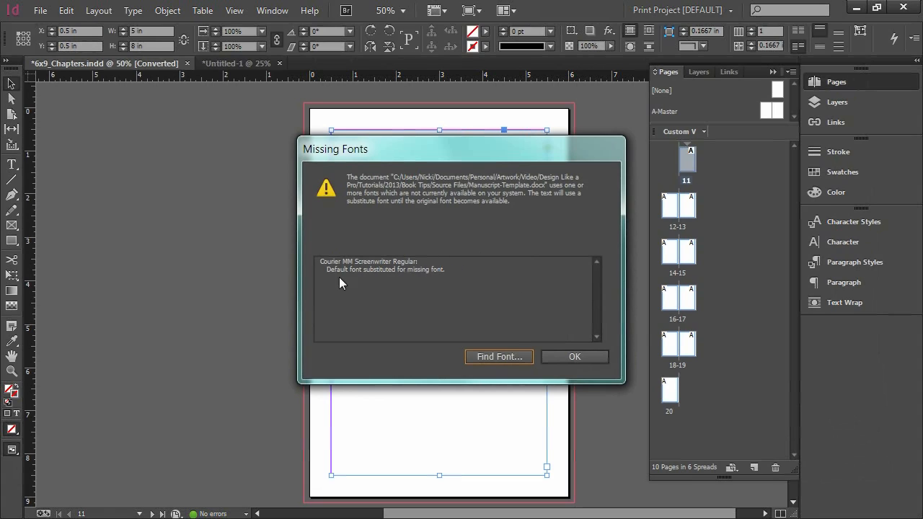
mouse_move(396, 278)
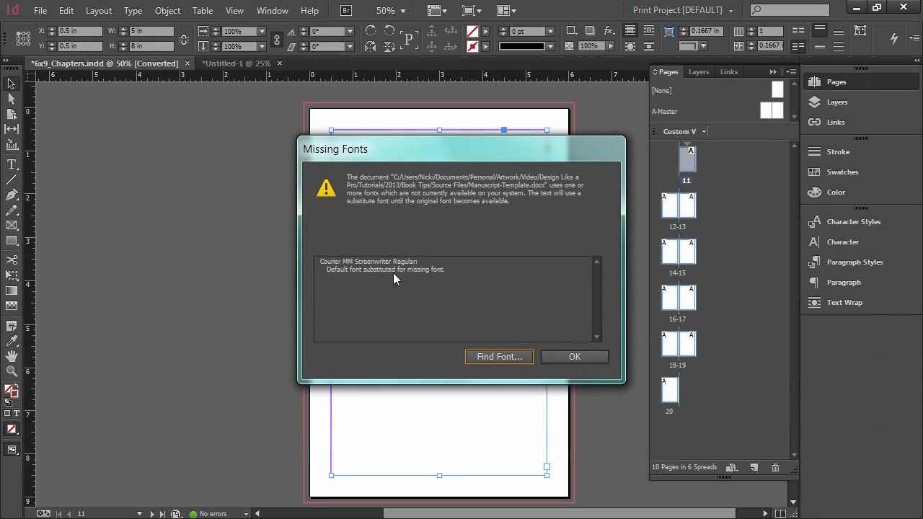
left_click(575, 356)
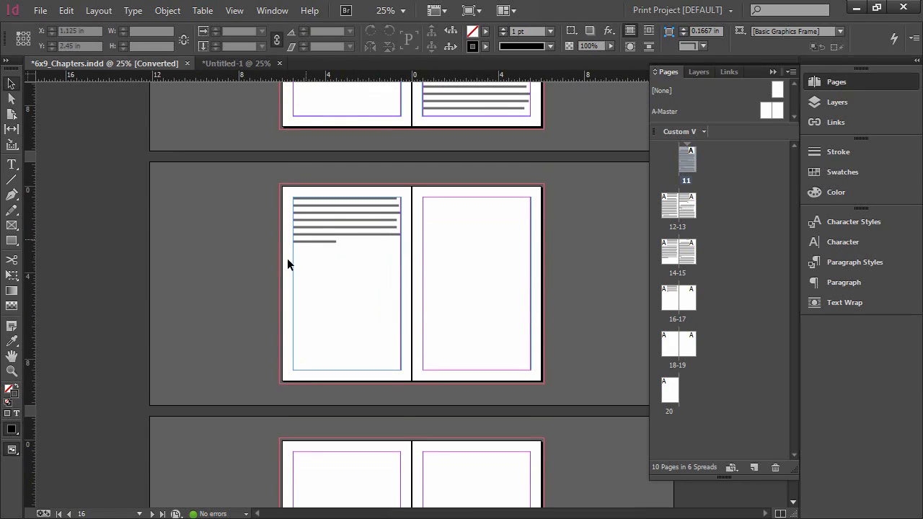
scroll("down", 3)
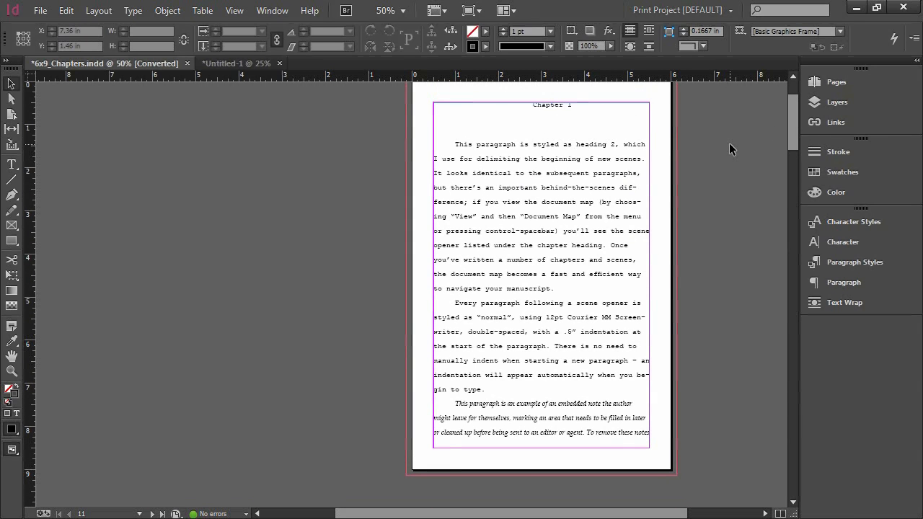
mouse_move(572, 134)
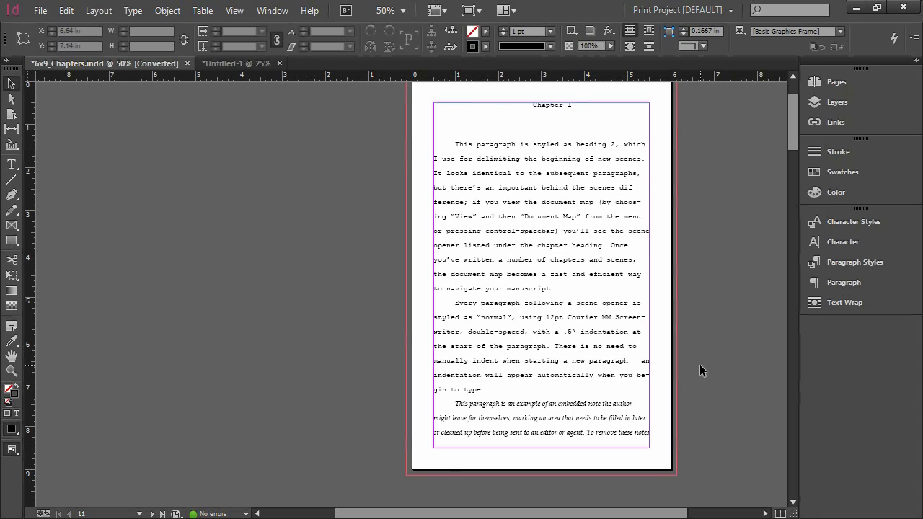
Select the Chapter 1 text frame and confirm its story uses Courier New
left_click(551, 109)
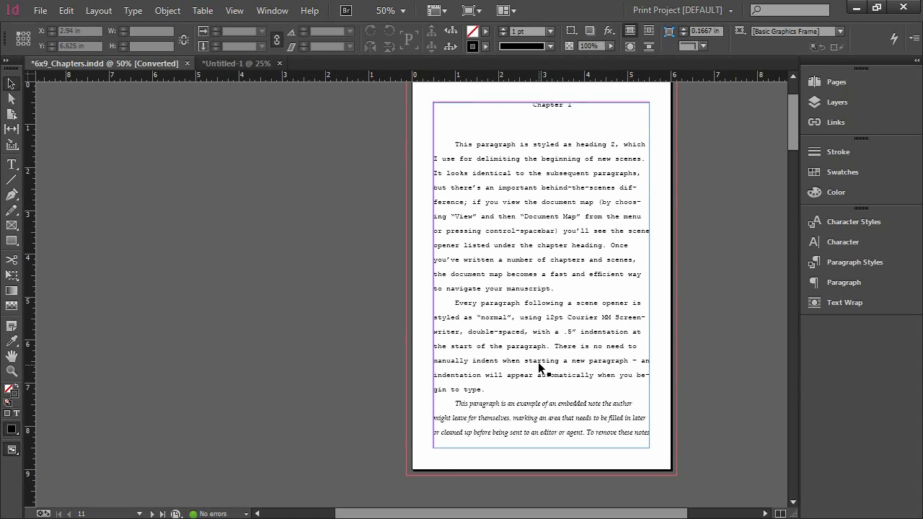
left_click(541, 367)
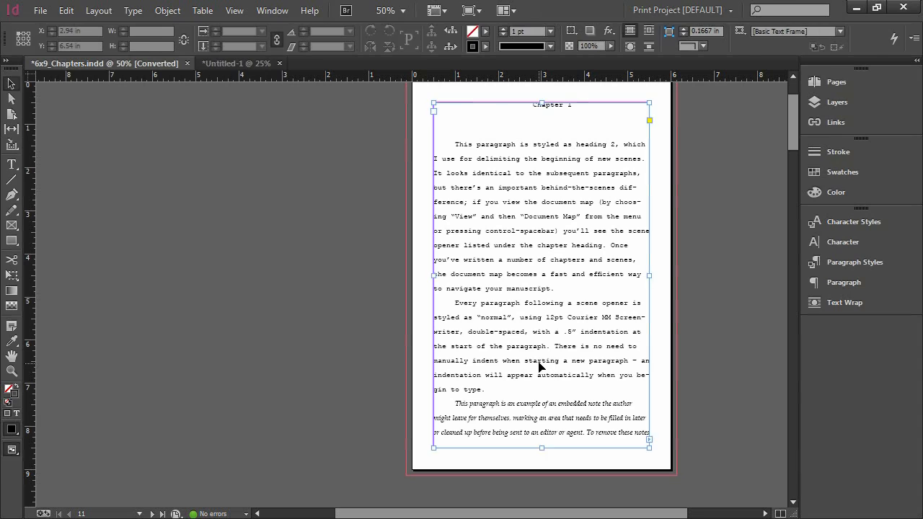
left_click(541, 361)
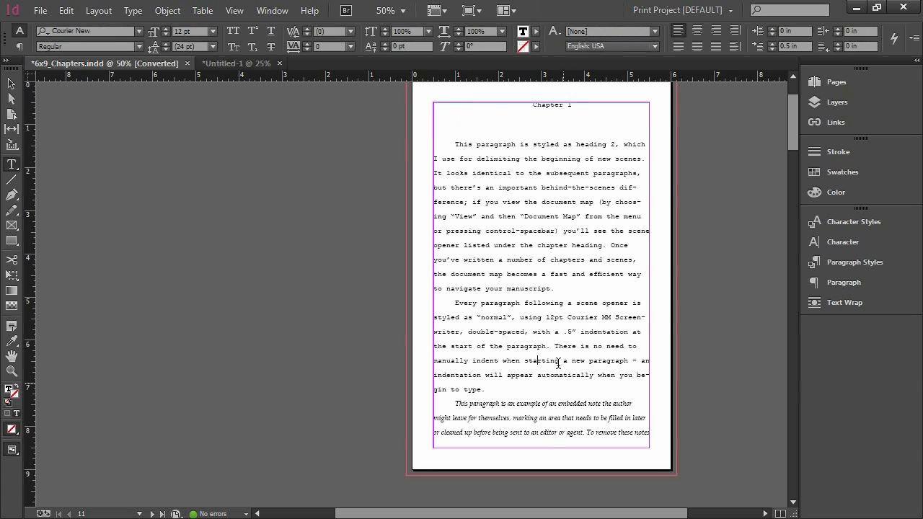
scroll("down", 3)
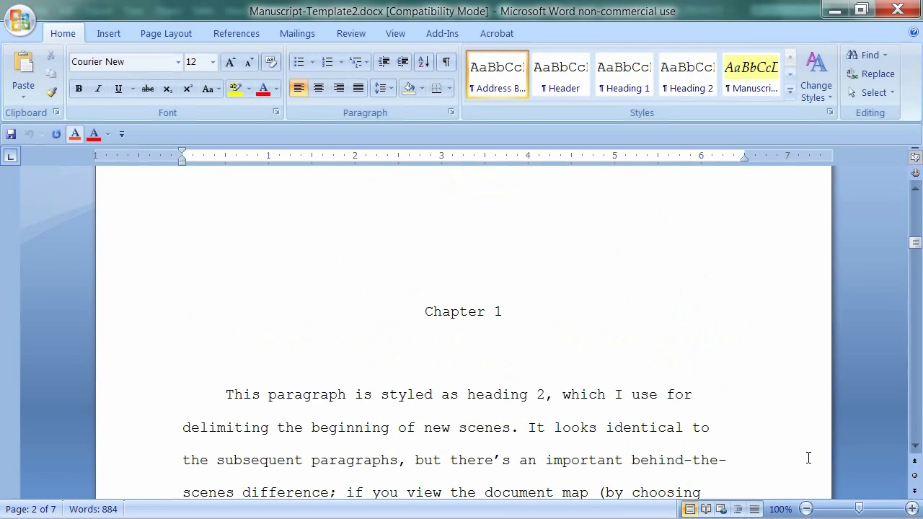
Scroll down in Word to the yellow-highlighted author's note paragraph
scroll("down", 3)
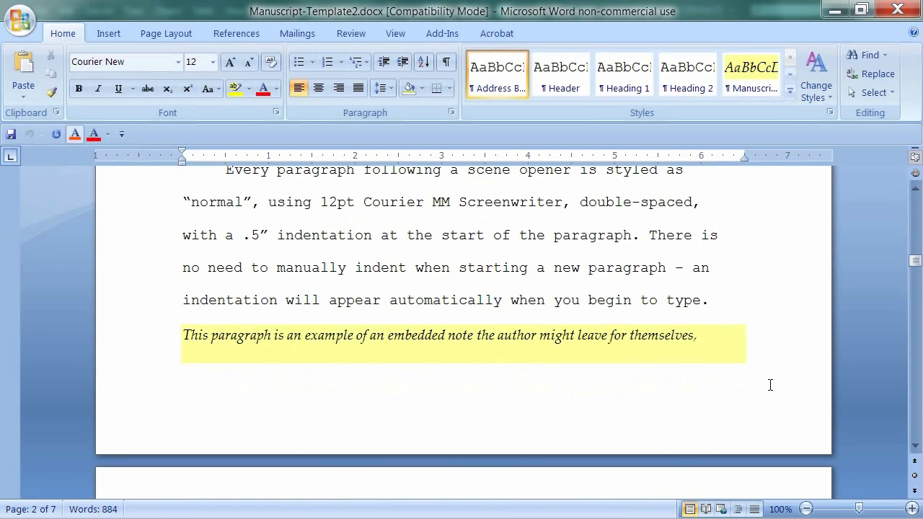
mouse_move(693, 360)
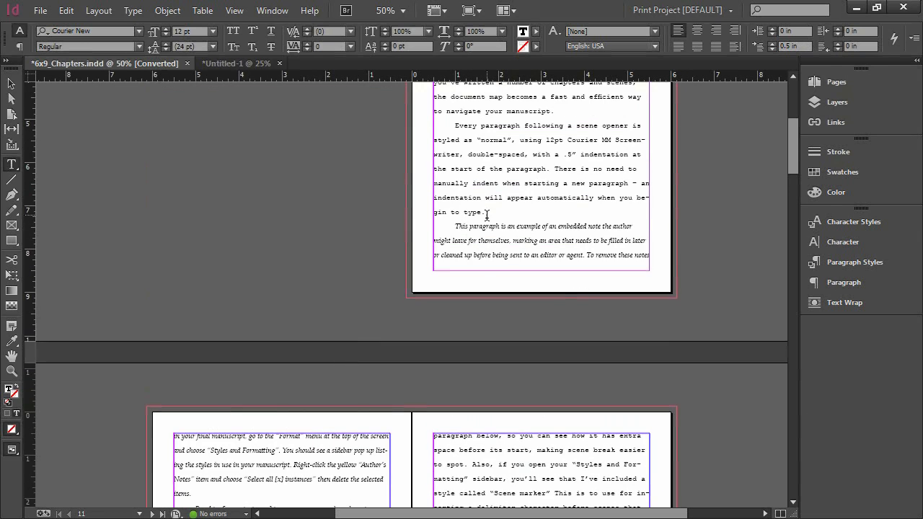
Scroll page 11 in InDesign to review the placed Chapter 1 text
scroll("up", 3)
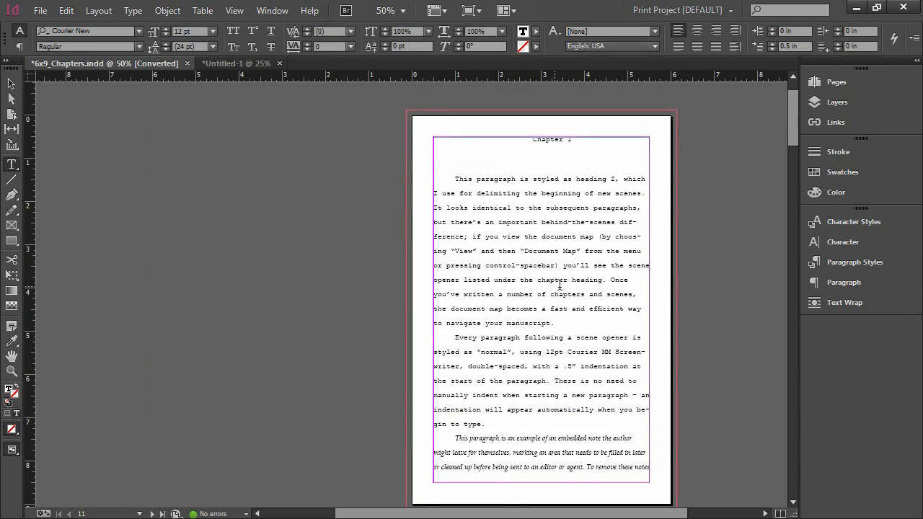
mouse_move(596, 295)
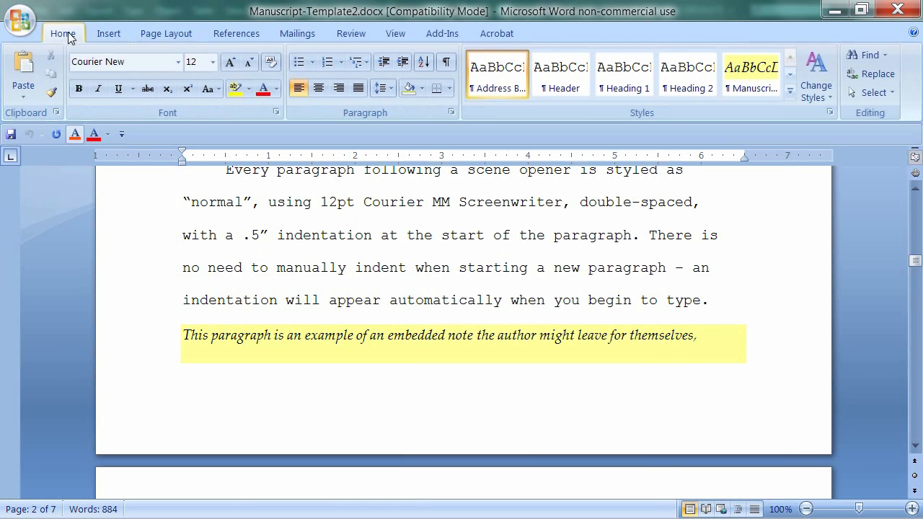
left_click(166, 33)
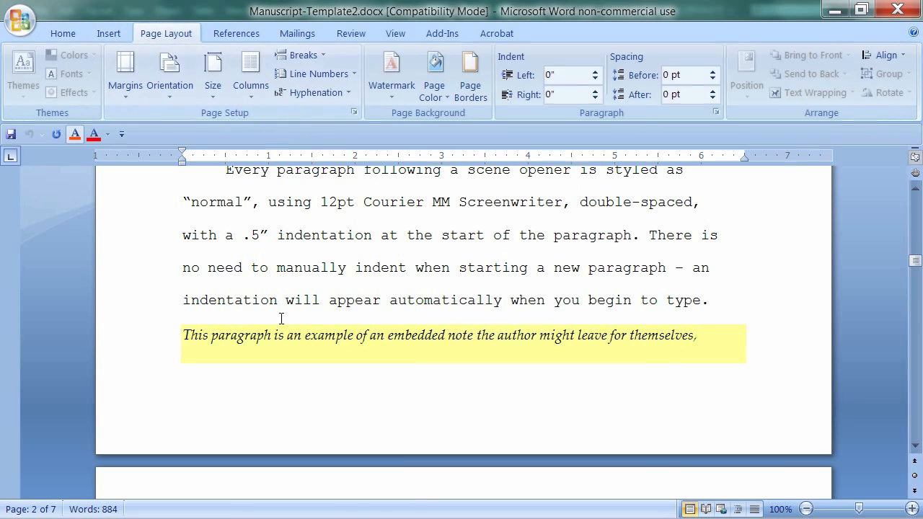
left_click(213, 68)
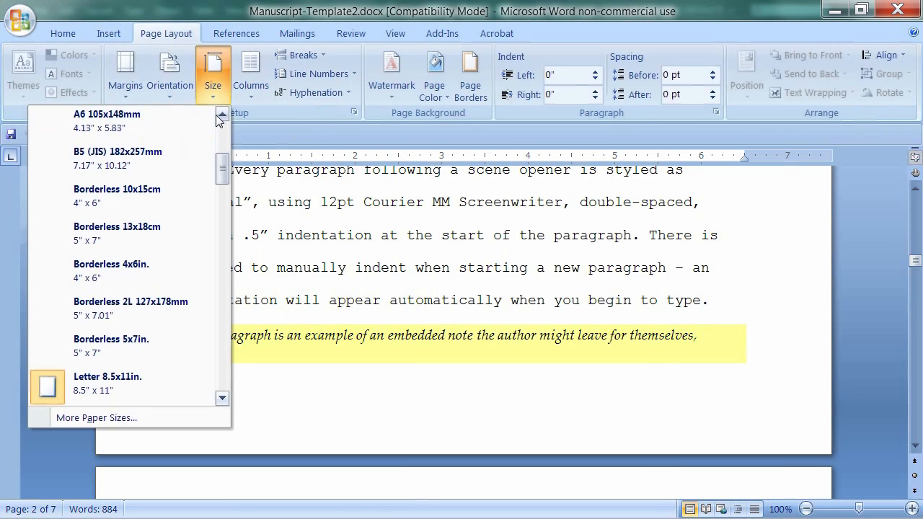
mouse_move(141, 385)
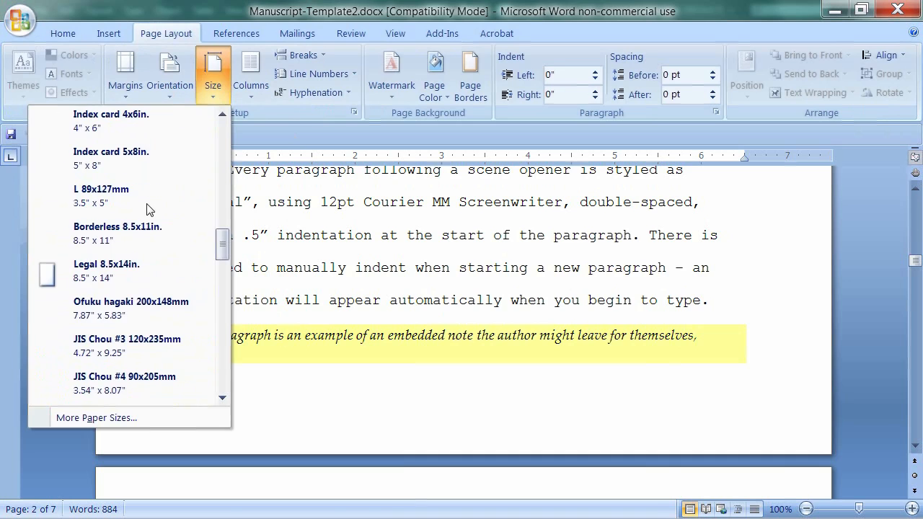
left_click(96, 418)
type("9")
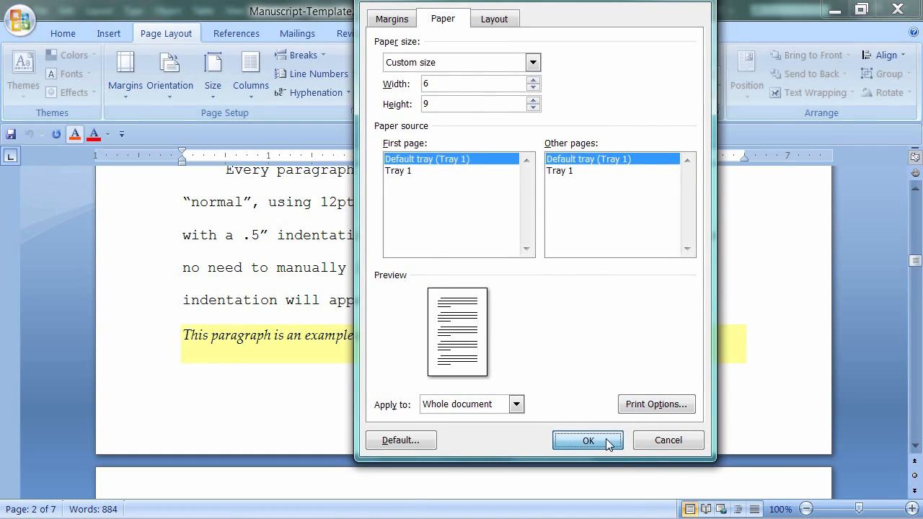
left_click(588, 441)
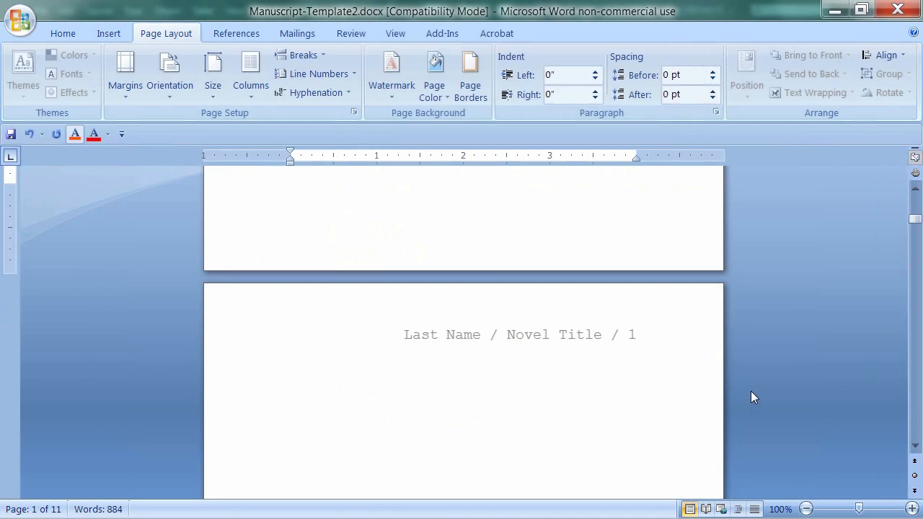
scroll("down", 3)
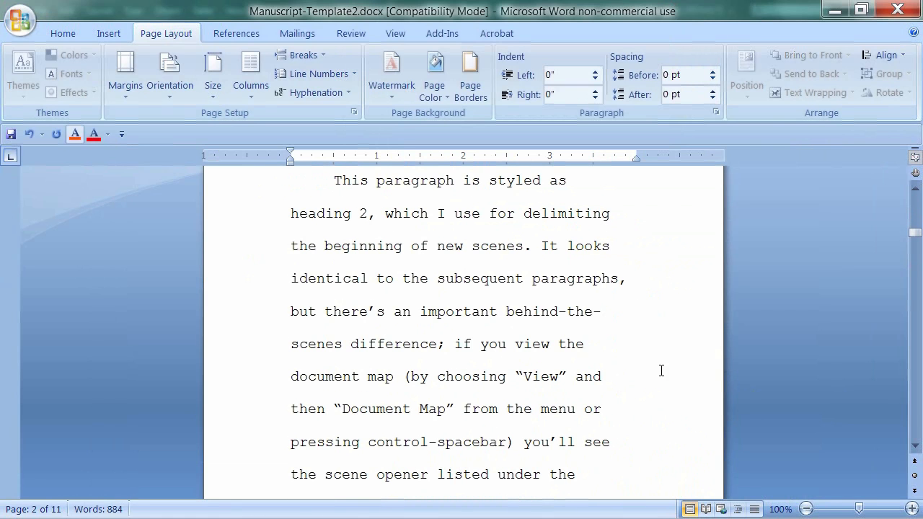
scroll("down", 3)
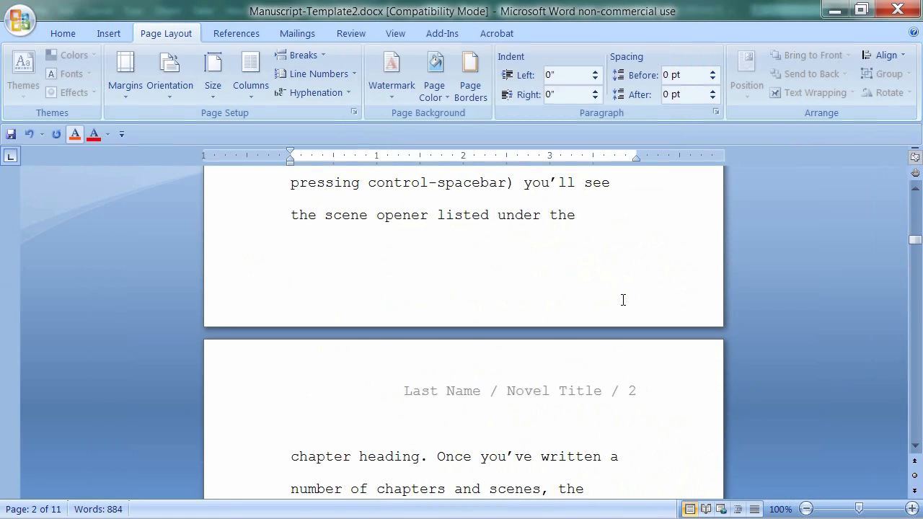
scroll("down", 3)
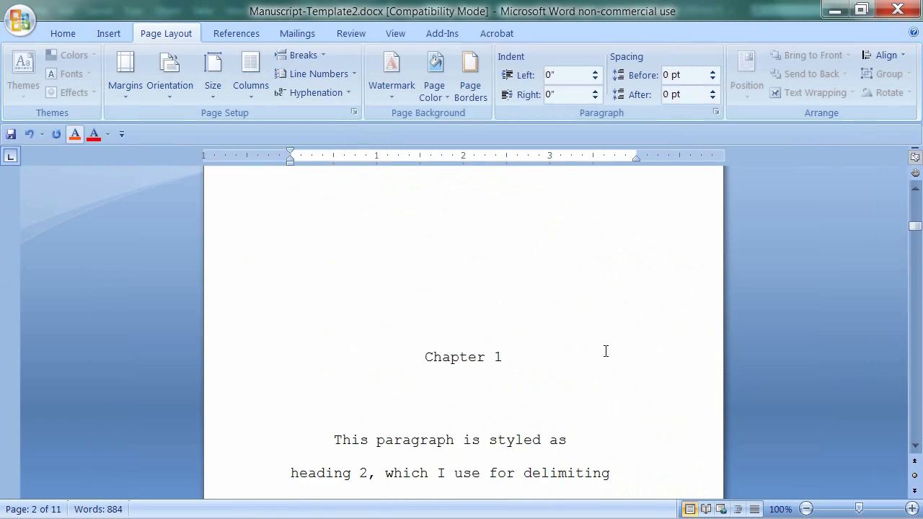
scroll("down", 3)
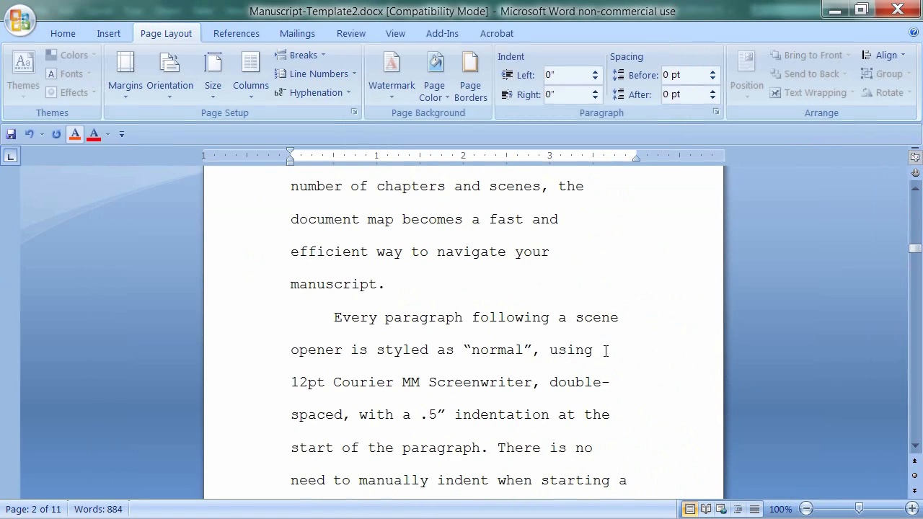
scroll("down", 3)
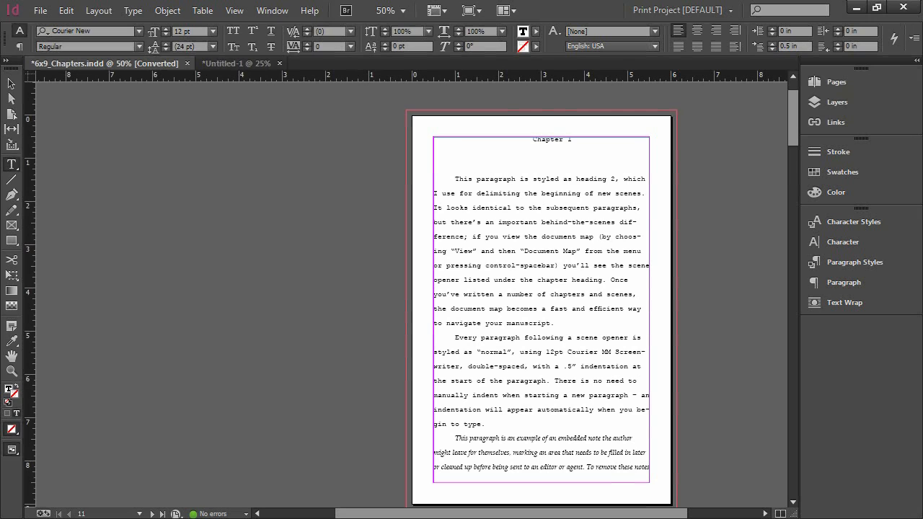
mouse_move(721, 349)
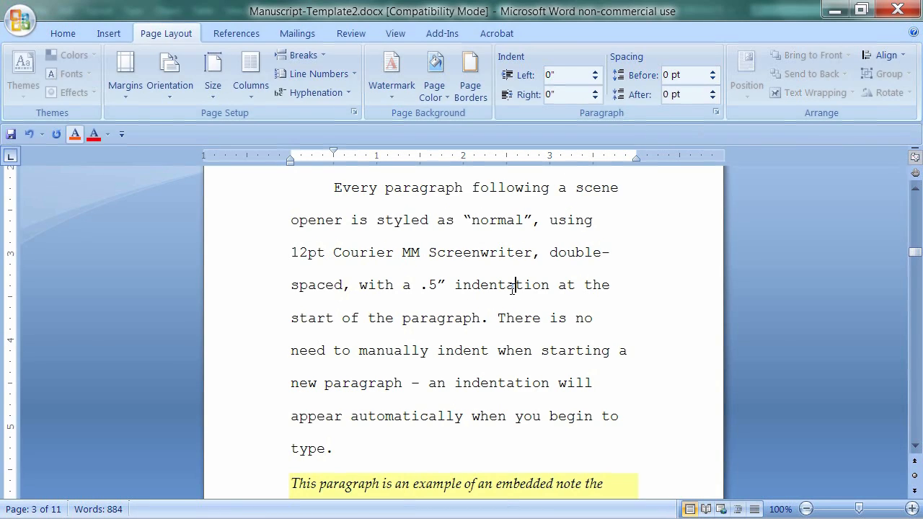
Click into the Word manuscript text and scroll through it to select it all
scroll("down", 3)
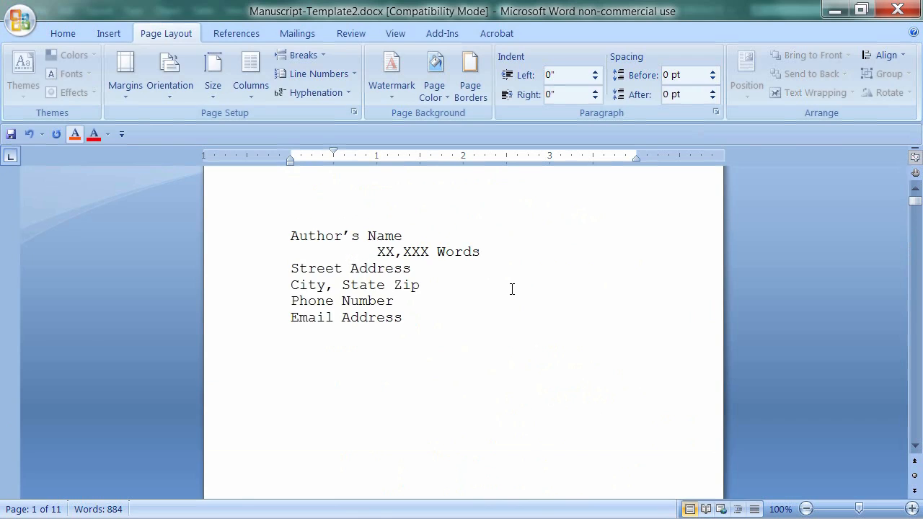
double_click(369, 301)
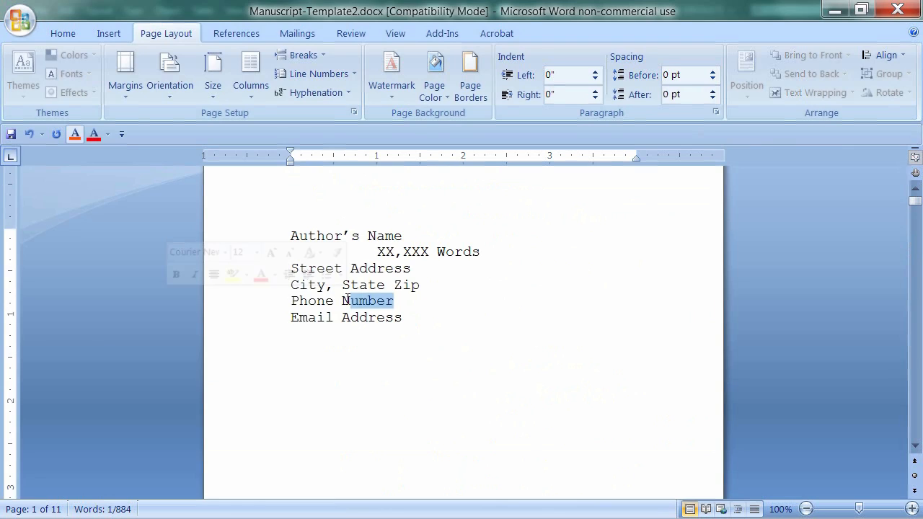
mouse_move(452, 298)
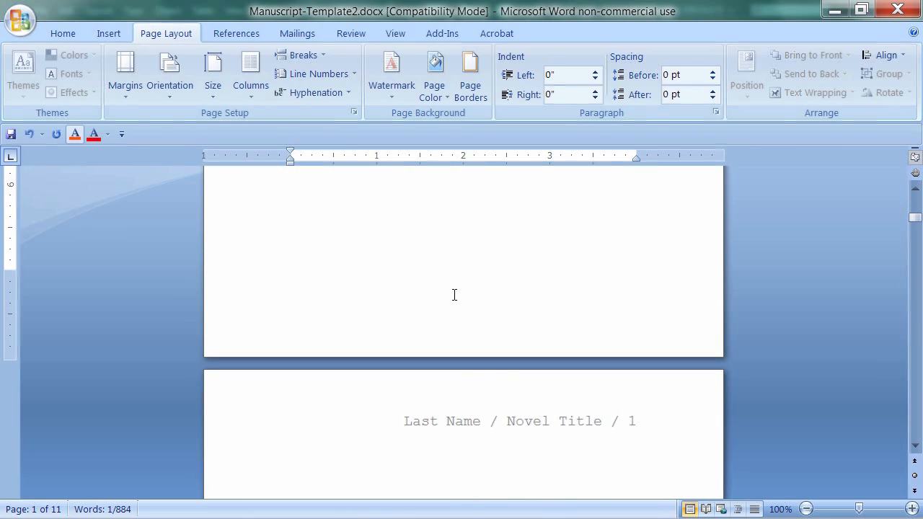
scroll("down", 3)
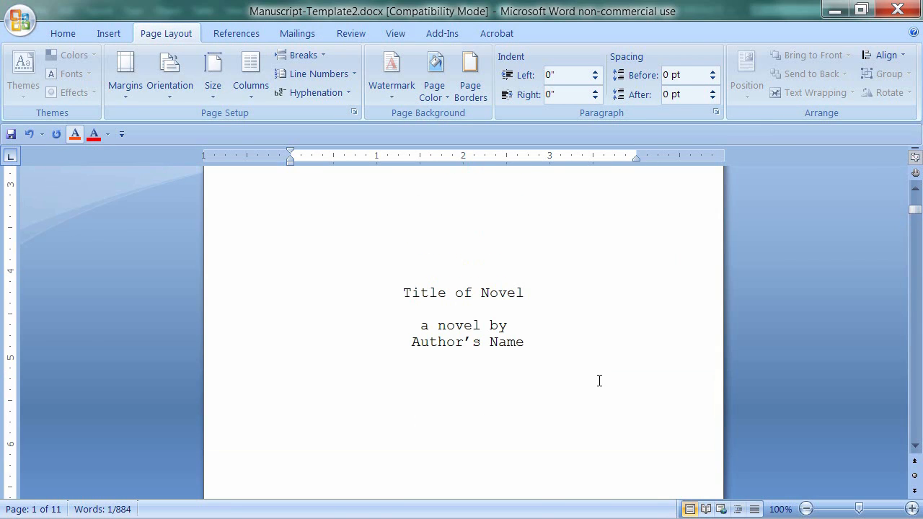
scroll("down", 3)
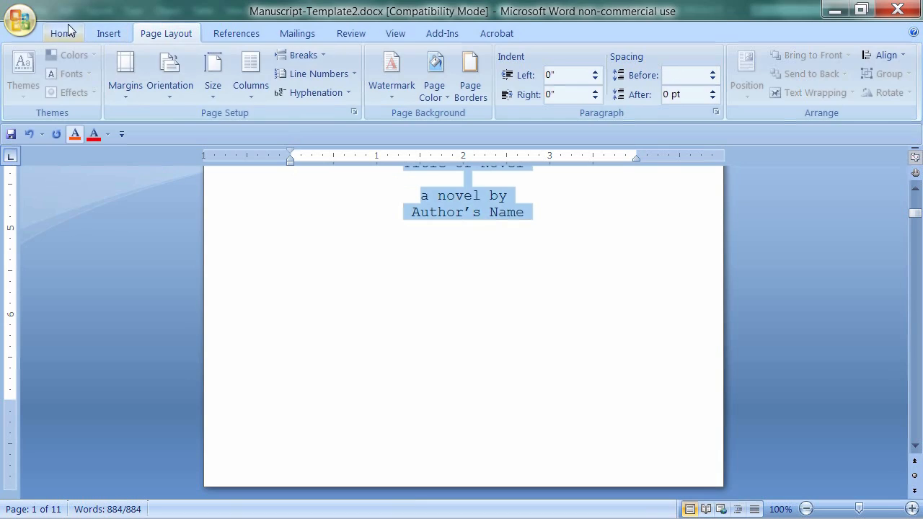
Set the entire manuscript's font to Adobe Caslon Pro and scroll to verify
left_click(61, 33)
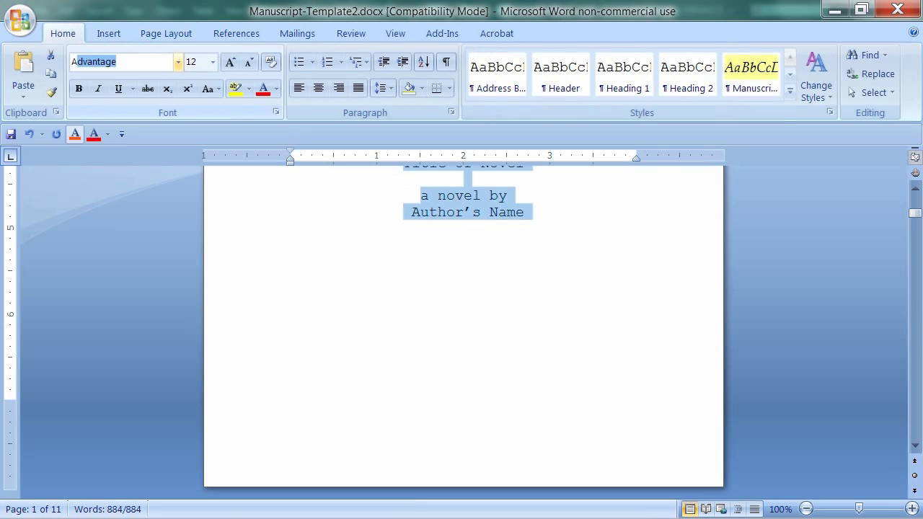
type("Adobe Arabic")
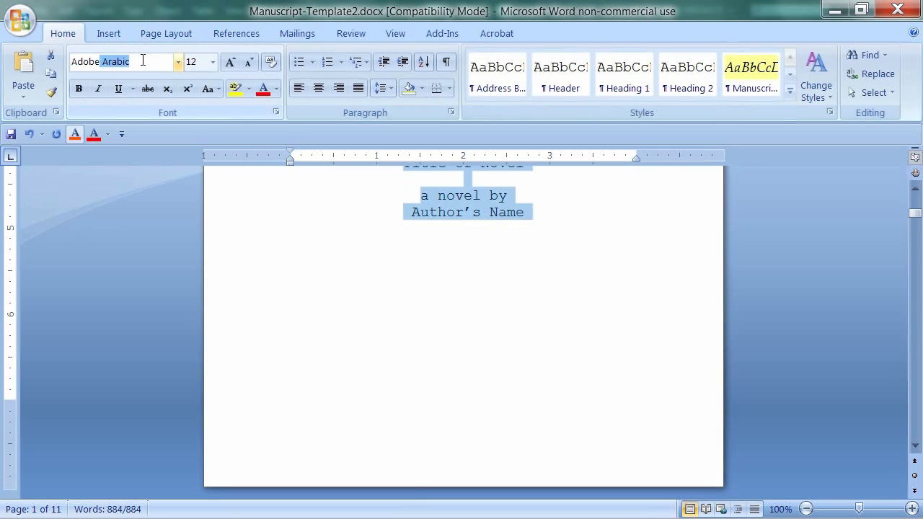
type("Adobe Caslon Pro")
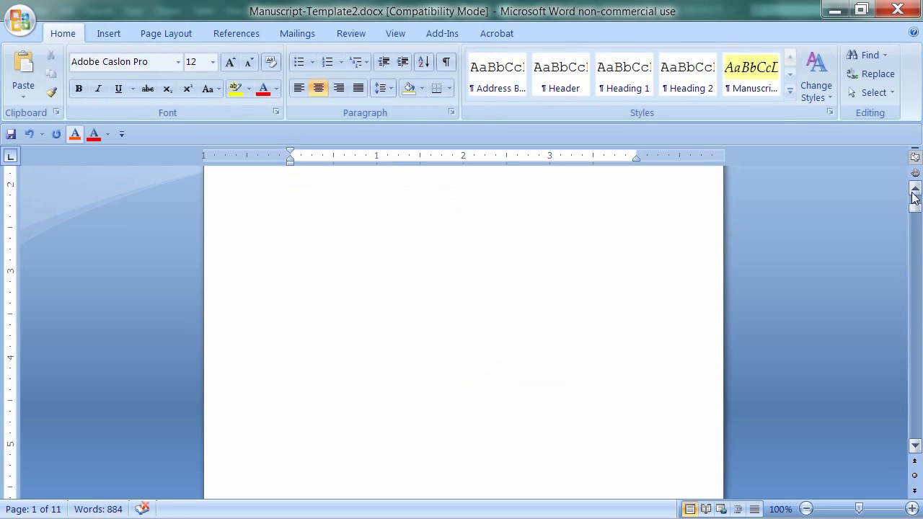
scroll("down", 3)
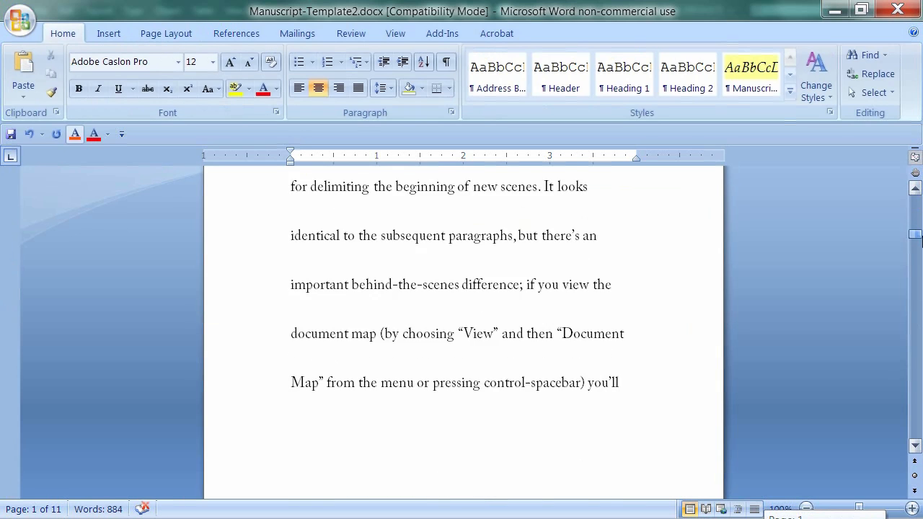
scroll("down", 3)
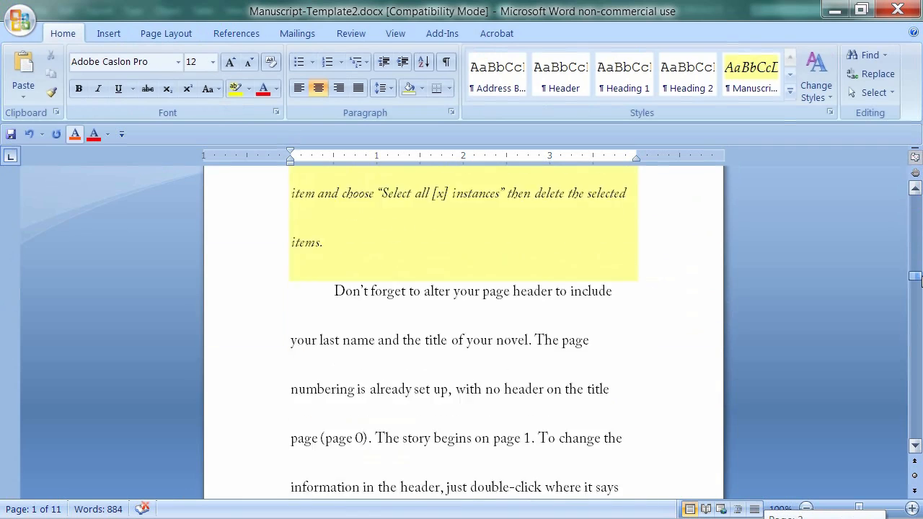
scroll("down", 3)
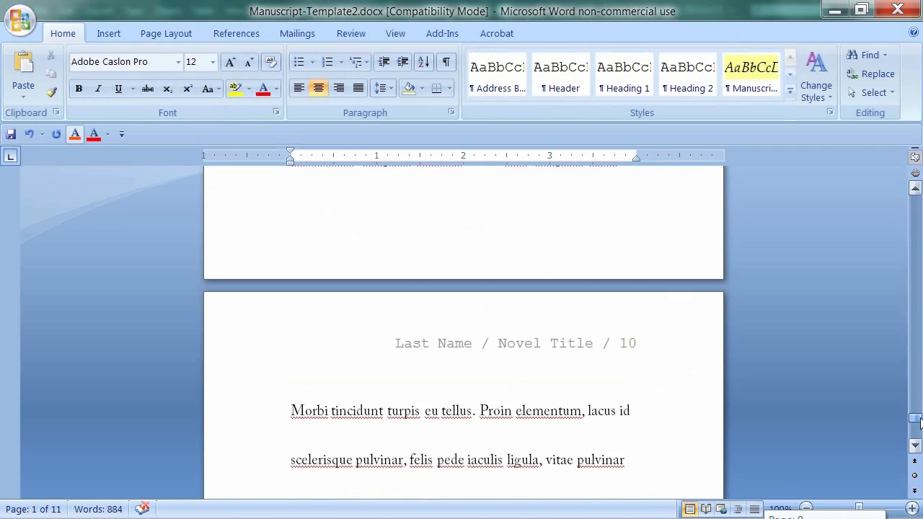
scroll("down", 3)
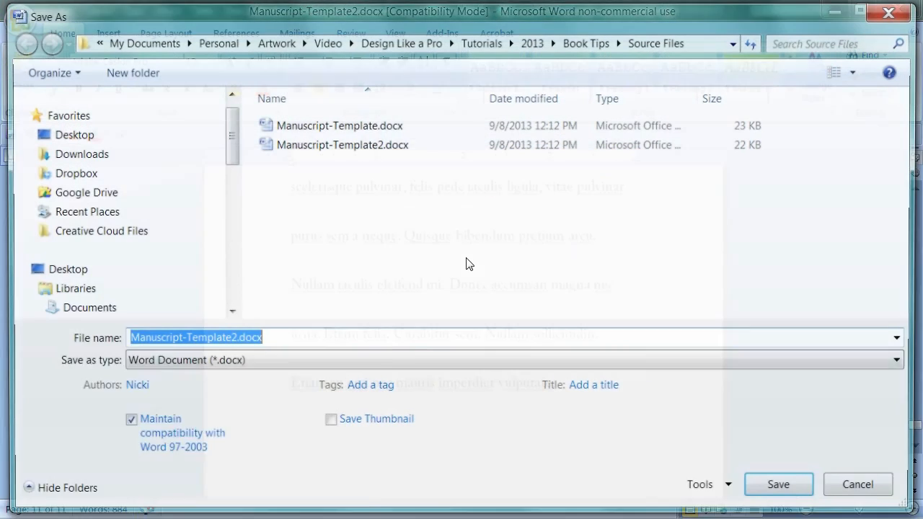
Save the re-fonted copy as Manuscript-Template3.docx
left_click(231, 339)
type("3")
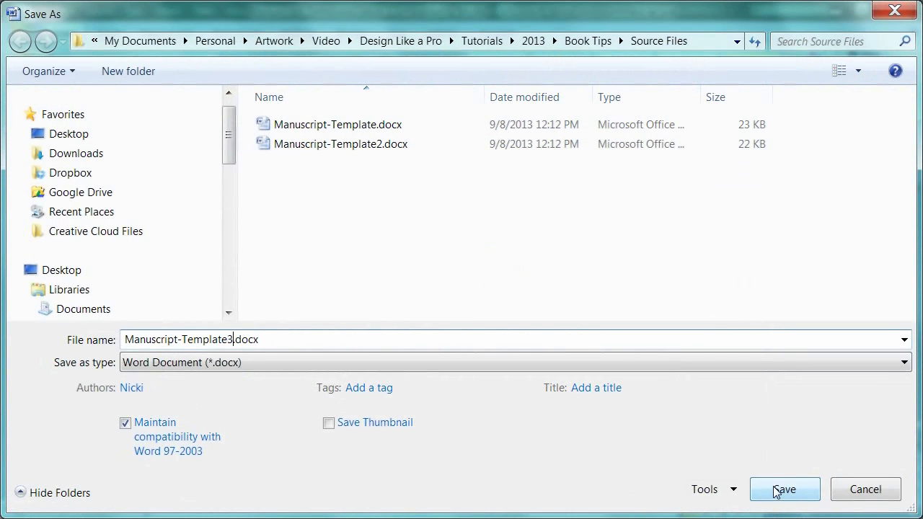
left_click(784, 489)
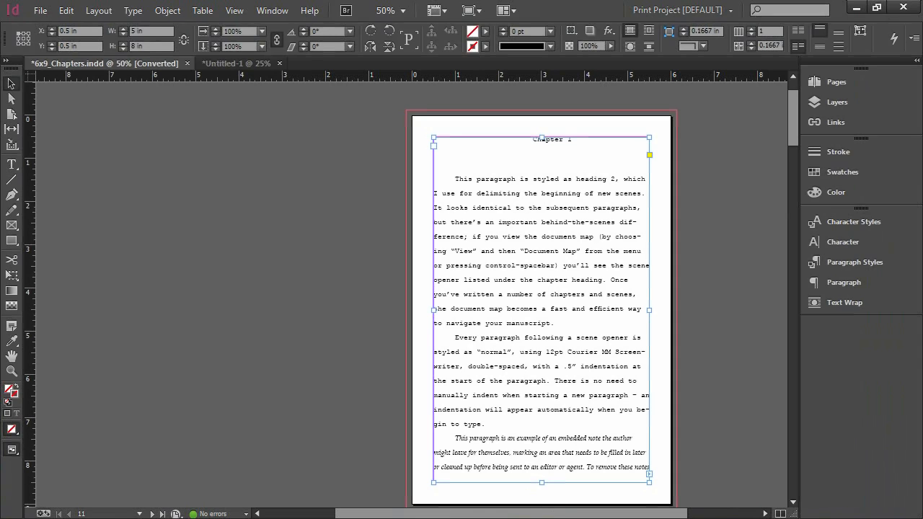
Select all chapter text and replace it with Manuscript-Template3.docx
key("ctrl+a")
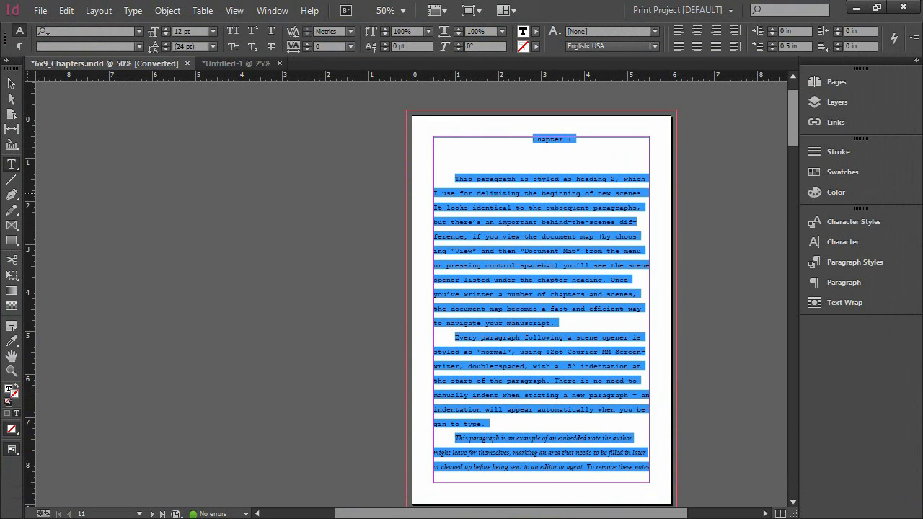
mouse_move(494, 208)
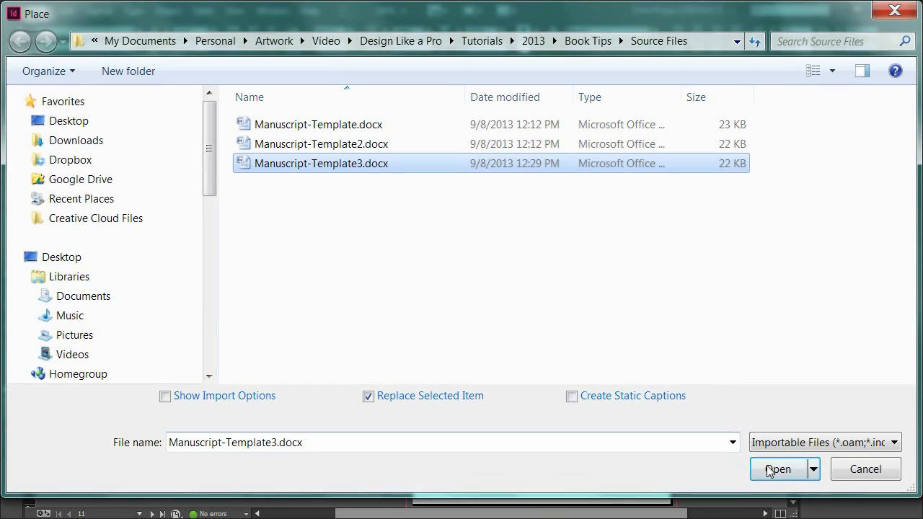
left_click(776, 468)
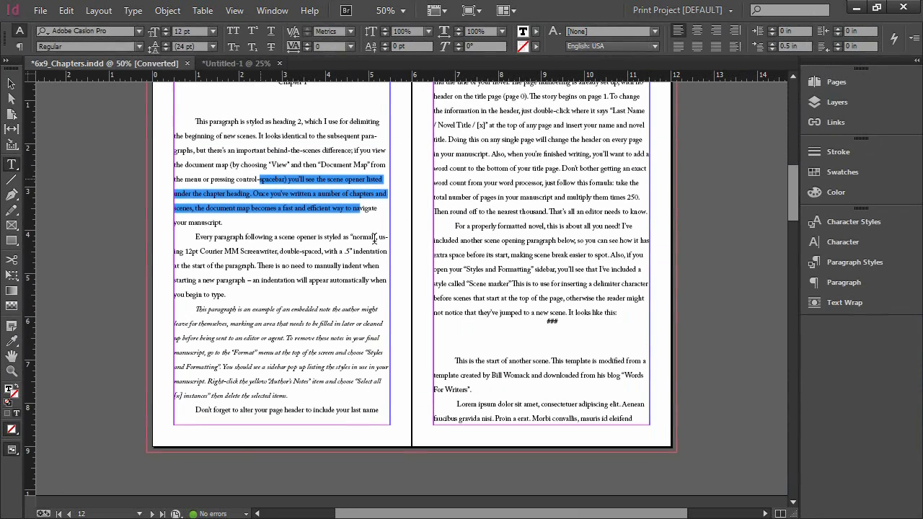
mouse_move(531, 253)
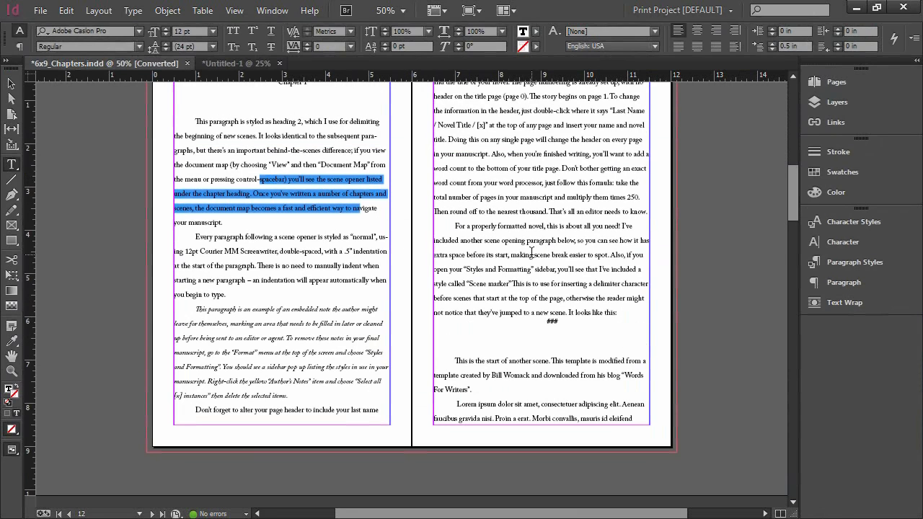
scroll("down", 3)
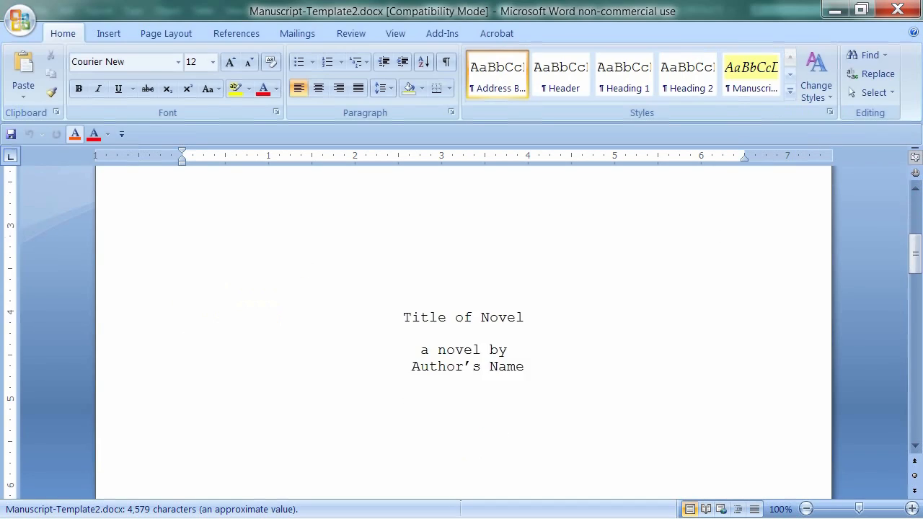
scroll("down", 3)
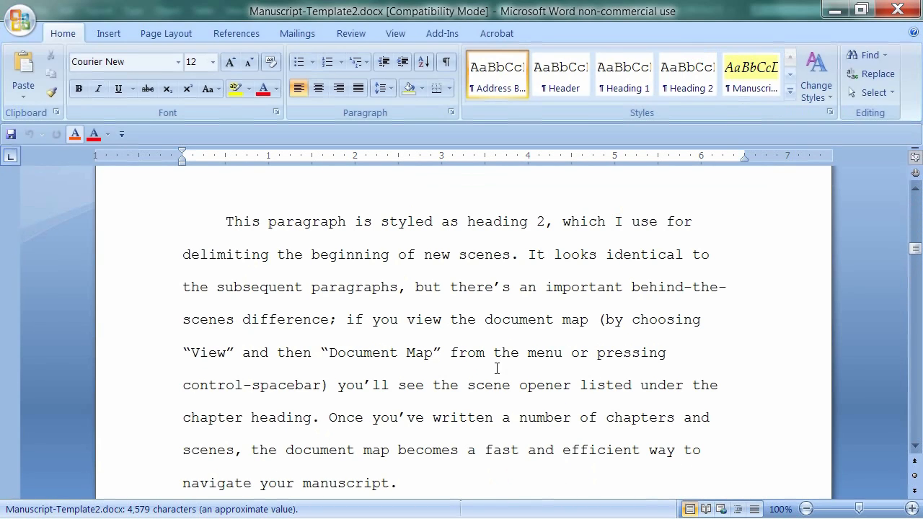
mouse_move(471, 360)
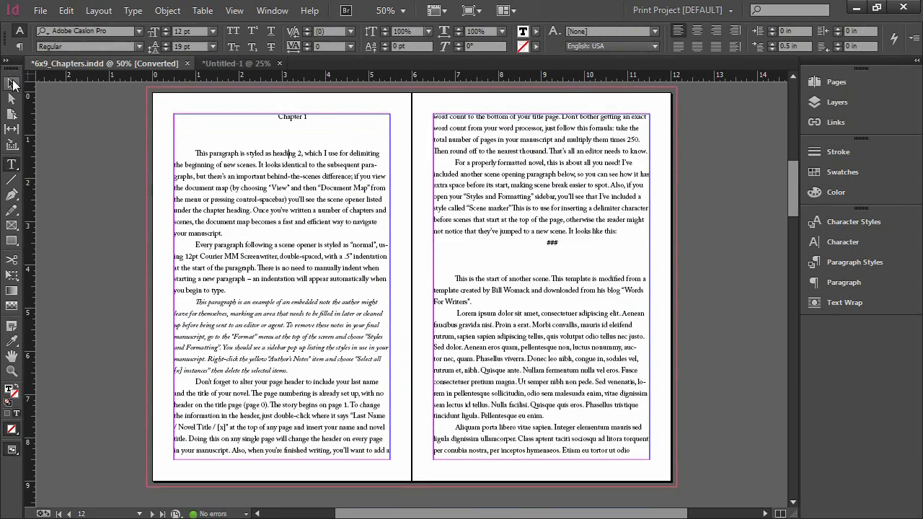
Switch to the Selection tool and bring up the File menu over the chapter spread
left_click(9, 85)
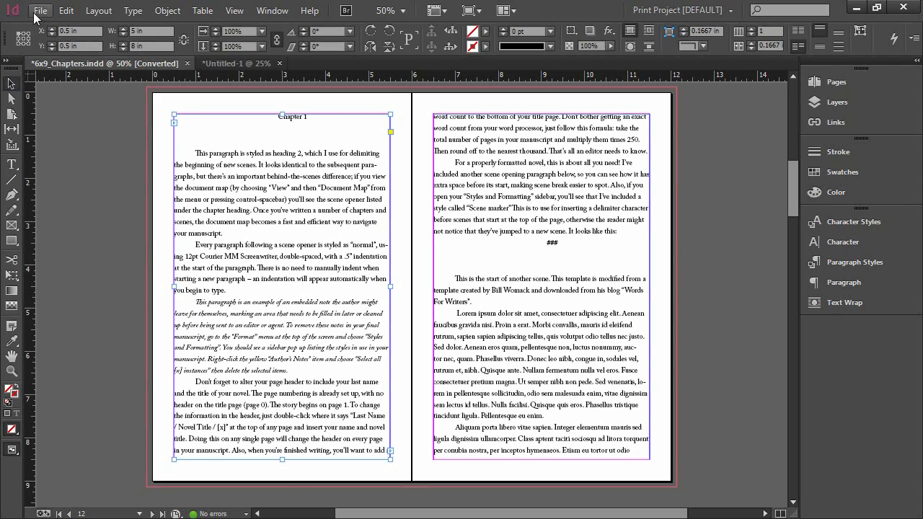
left_click(40, 10)
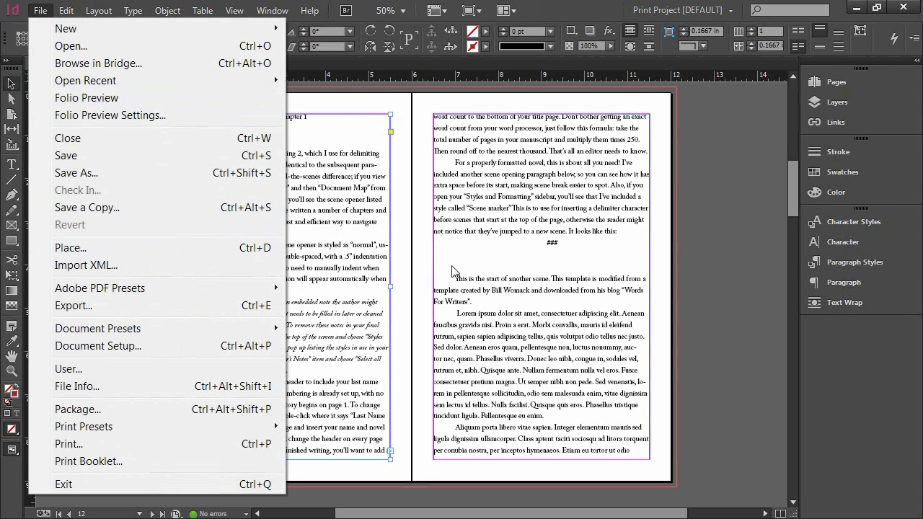